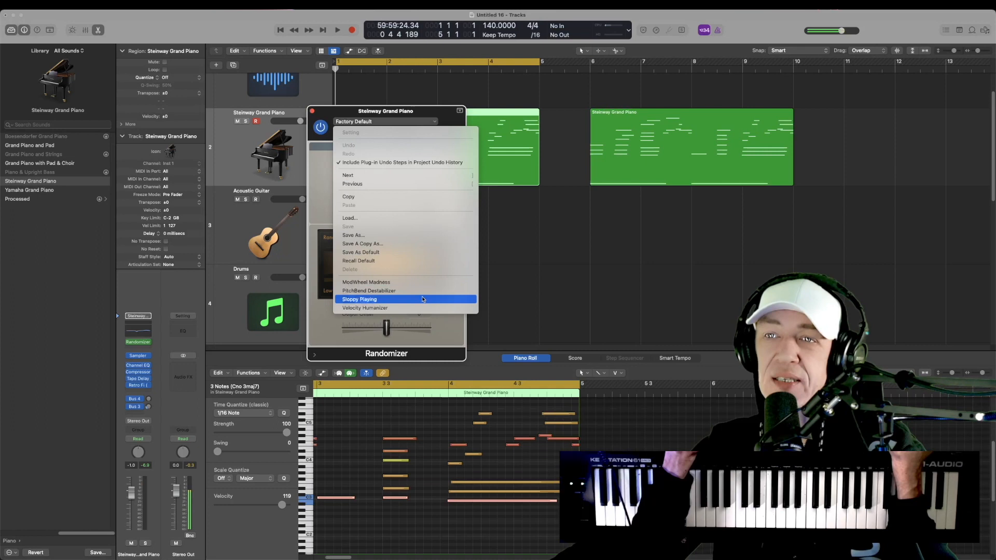
pyautogui.moveTo(322, 219)
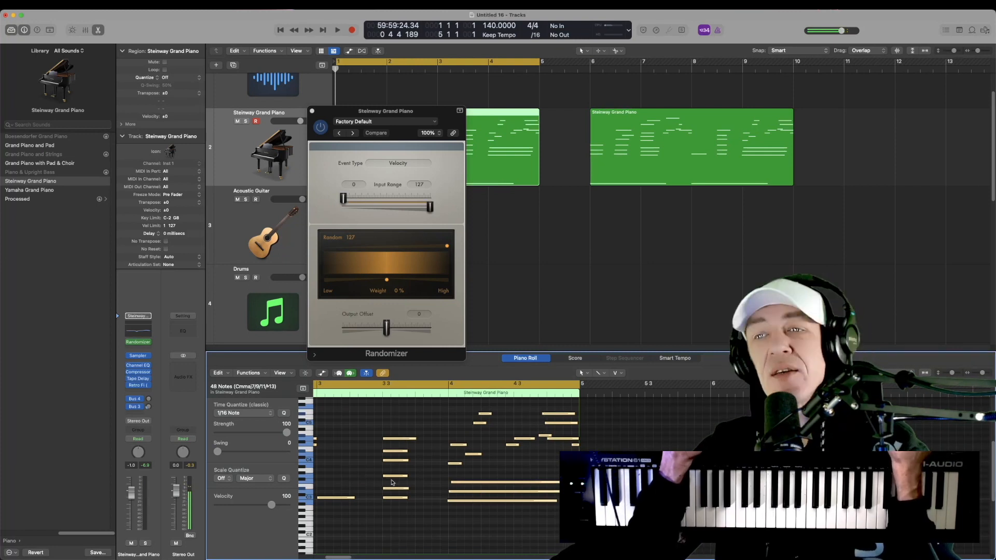
# Step: Load the Velocity Humanizer preset into the Randomizer and reach its Event Type menu
pyautogui.click(336, 30)
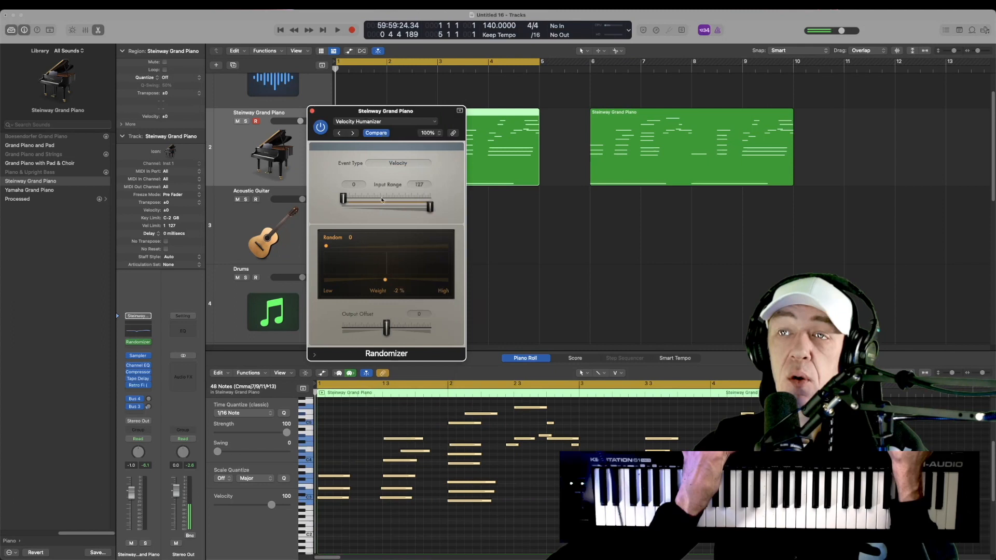
pyautogui.click(397, 163)
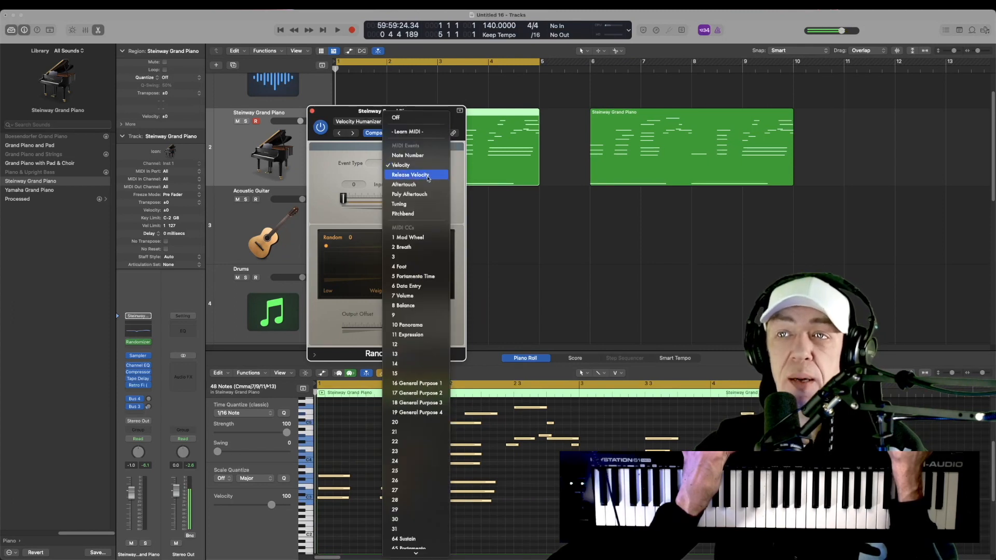
# Step: Set the Randomizer to target Tuning events with a random amount around 19
pyautogui.click(398, 205)
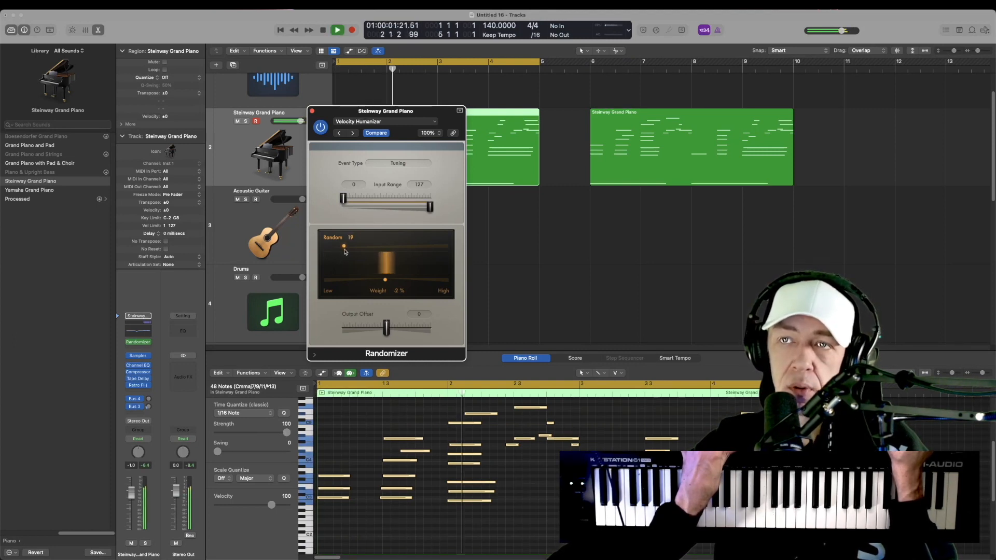
# Step: Raise the random tuning amount to 82 and leave the output offset below zero
pyautogui.moveTo(344, 246); pyautogui.dragTo(403, 246)
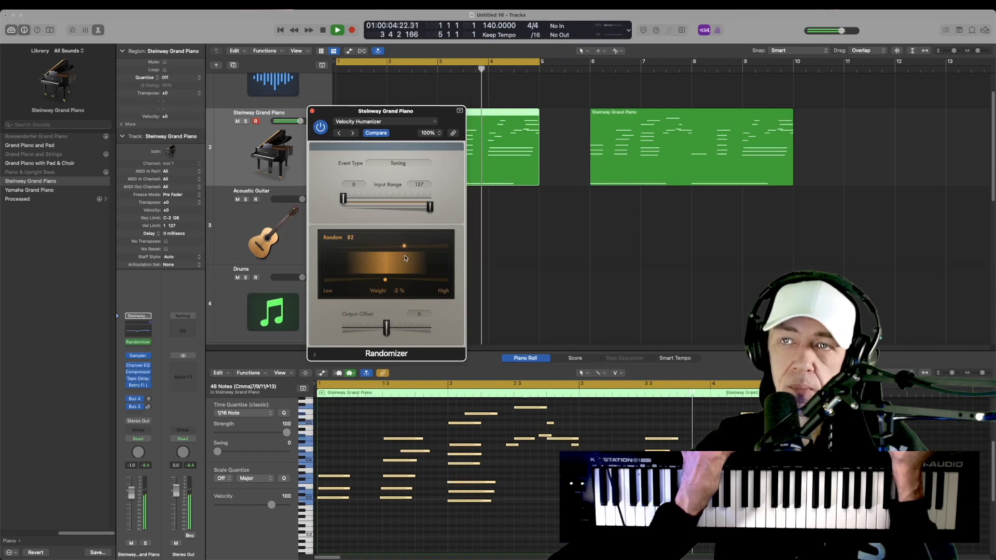
pyautogui.moveTo(386, 329); pyautogui.dragTo(422, 329)
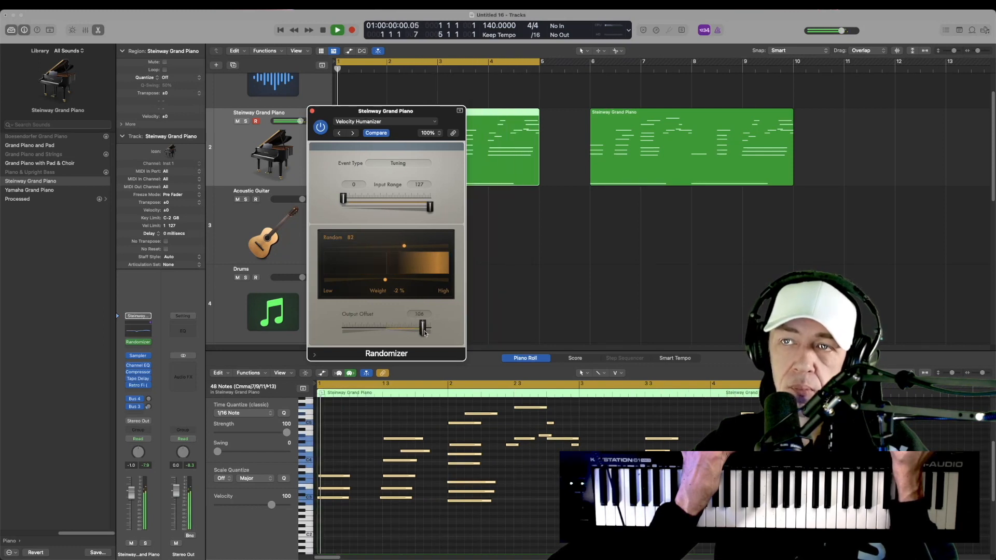
pyautogui.moveTo(424, 326); pyautogui.dragTo(355, 327)
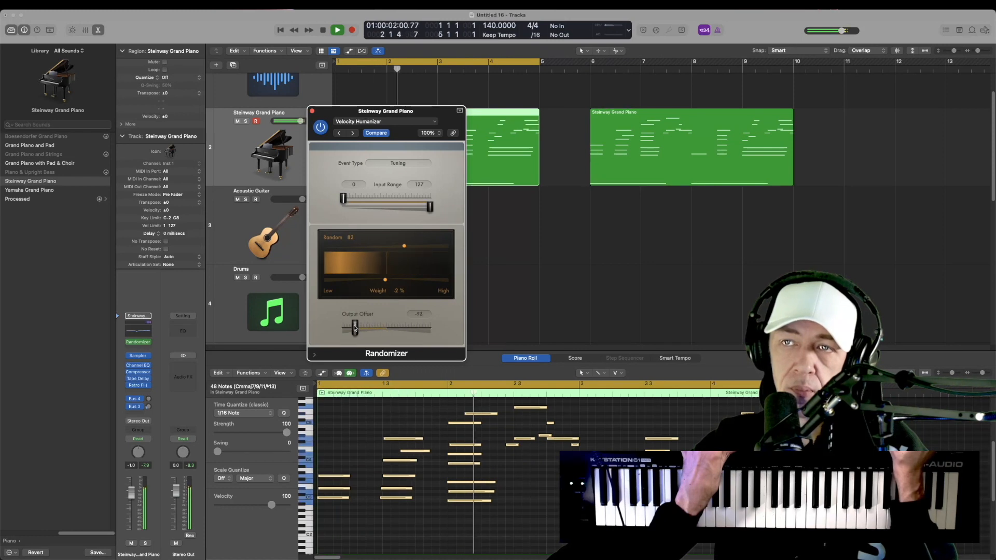